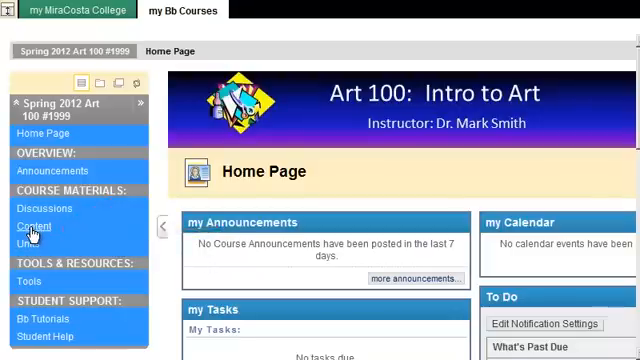
Step: Go to the Art 100 course Content area listing Paper 1 and the Unit 1 folder
{"action": "left_click", "coordinate": [34, 226]}
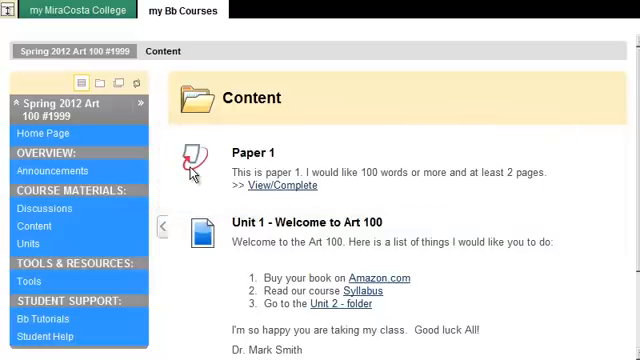
{"action": "mouse_move", "coordinate": [304, 192]}
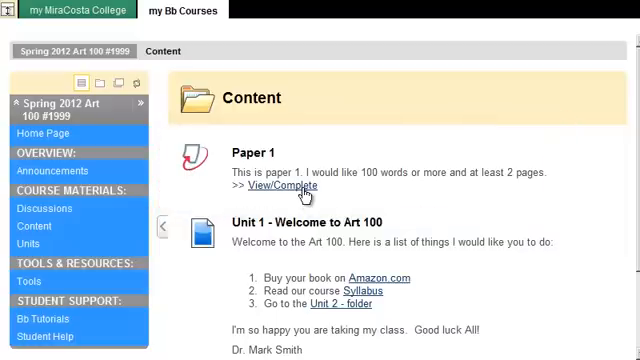
Step: Launch Paper 1 via View/Complete and reach the Turnitin assignment inbox with its dates
{"action": "left_click", "coordinate": [288, 188]}
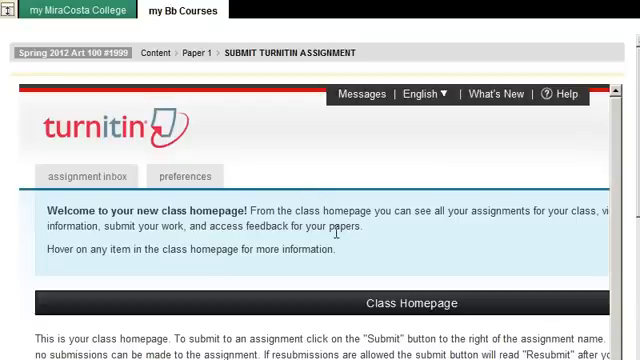
{"action": "scroll", "scroll_direction": "down", "scroll_amount": 3}
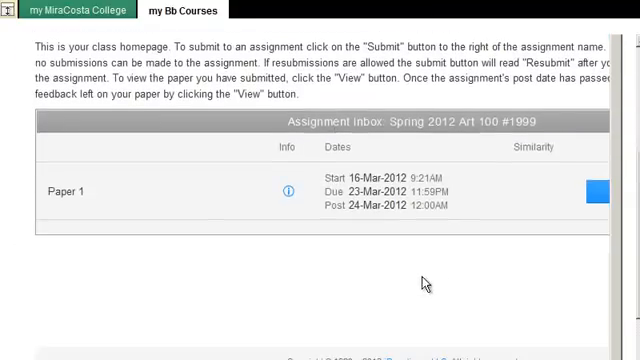
{"action": "scroll", "scroll_direction": "down", "scroll_amount": 3}
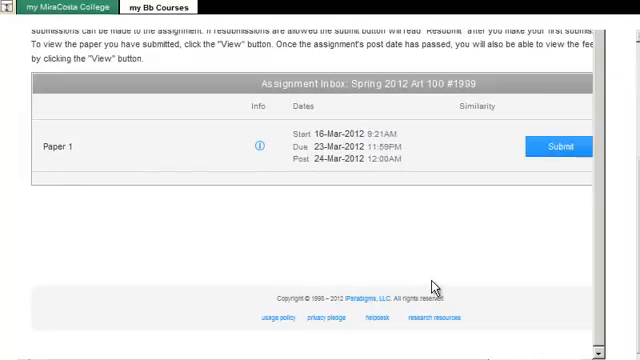
{"action": "mouse_move", "coordinate": [428, 290]}
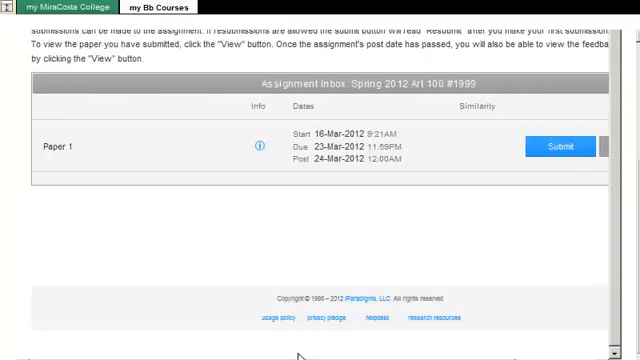
{"action": "mouse_move", "coordinate": [244, 142]}
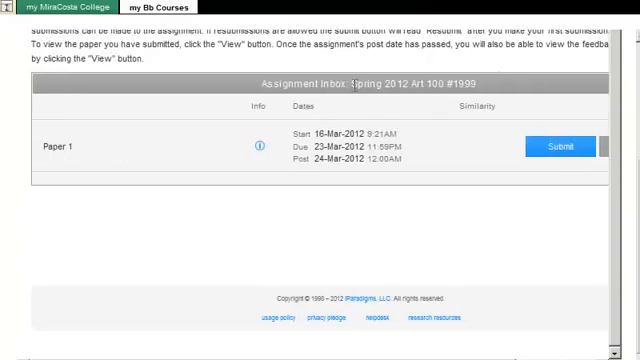
{"action": "mouse_move", "coordinate": [304, 144]}
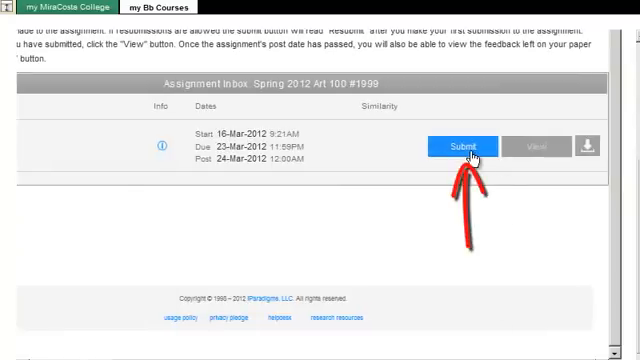
Step: Start a single file upload submission for Paper 1 titled 'Paper 1 - My Paper'
{"action": "left_click", "coordinate": [468, 144]}
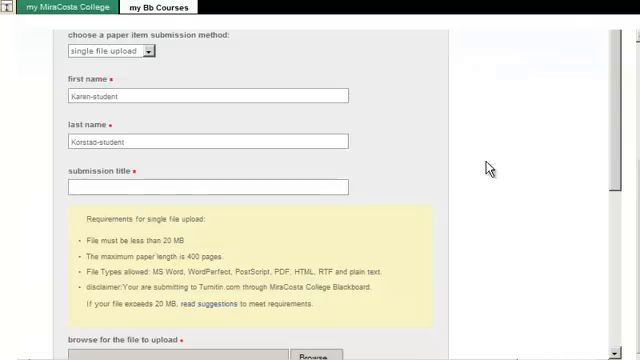
{"action": "scroll", "scroll_direction": "up", "scroll_amount": 3}
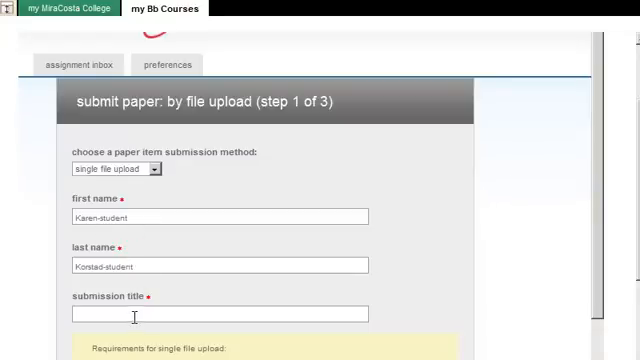
{"action": "scroll", "scroll_direction": "down", "scroll_amount": 3}
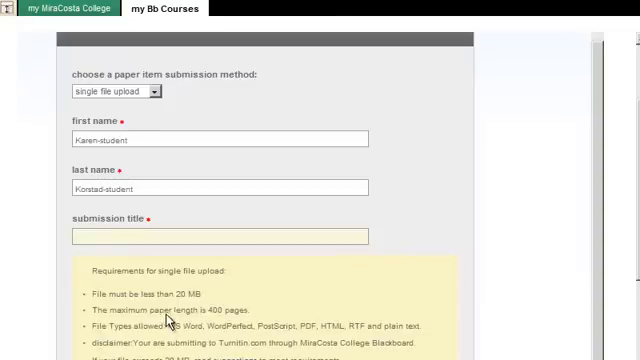
{"action": "mouse_move", "coordinate": [166, 270]}
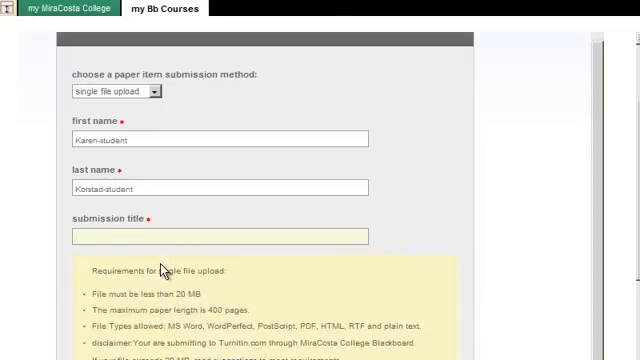
{"action": "type", "text": "Paper 1 - My Paper"}
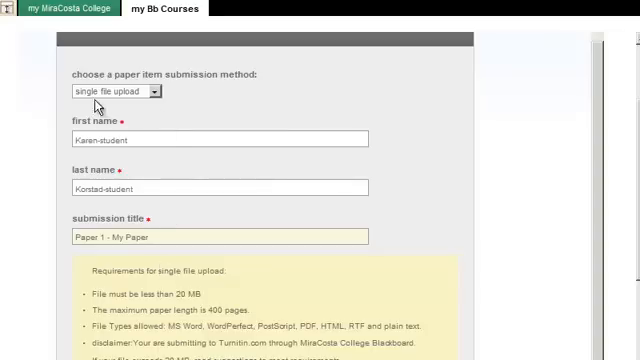
{"action": "mouse_move", "coordinate": [100, 104]}
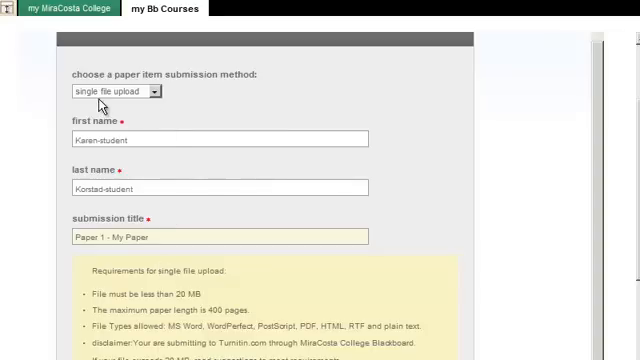
{"action": "mouse_move", "coordinate": [266, 154]}
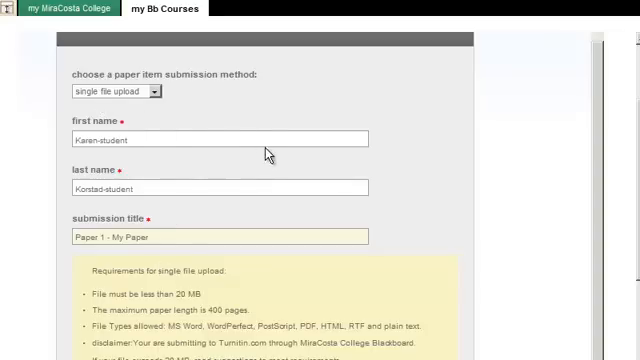
Step: Review the allowed file types requirement and move down to the Browse field
{"action": "scroll", "scroll_direction": "down", "scroll_amount": 3}
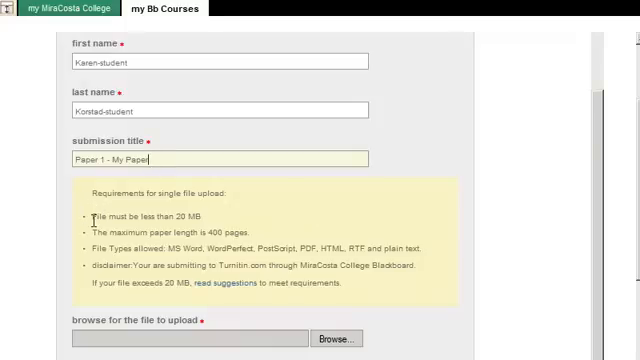
{"action": "mouse_move", "coordinate": [290, 236]}
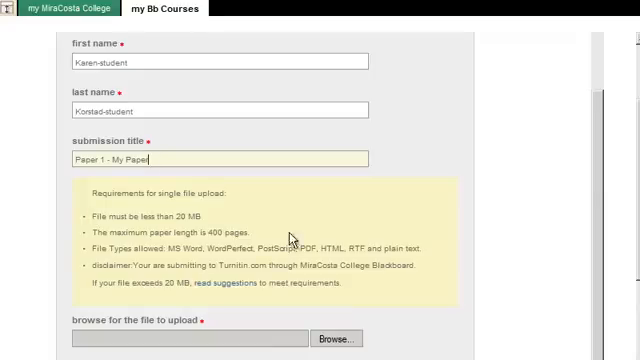
{"action": "double_click", "coordinate": [104, 242]}
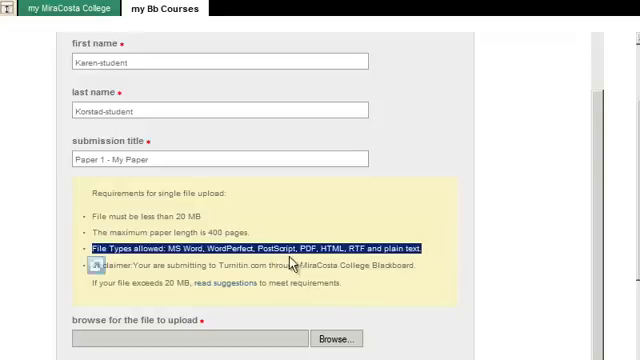
{"action": "scroll", "scroll_direction": "down", "scroll_amount": 3}
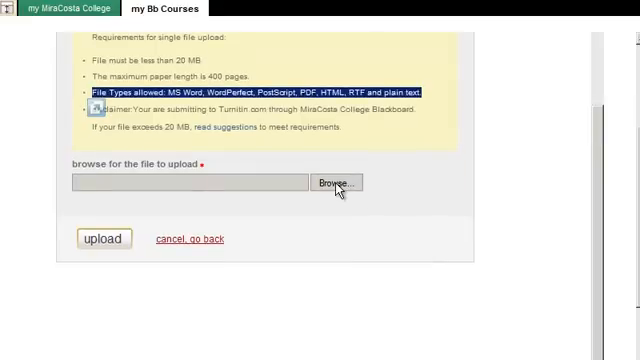
Step: Choose 'The world will end December 21.docx' as the file, keeping single file upload as the method
{"action": "left_click", "coordinate": [340, 184]}
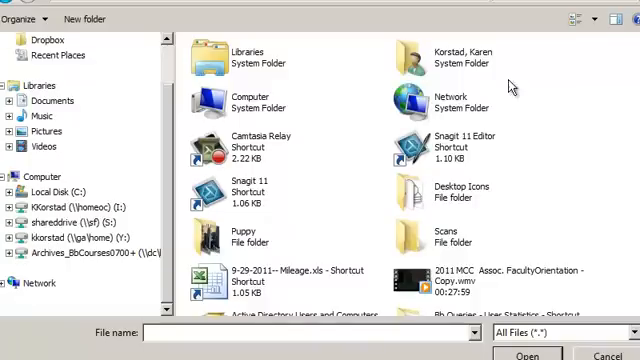
{"action": "scroll", "scroll_direction": "down", "scroll_amount": 3}
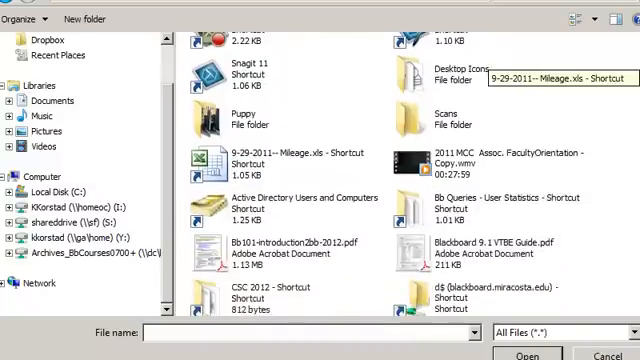
{"action": "scroll", "scroll_direction": "down", "scroll_amount": 3}
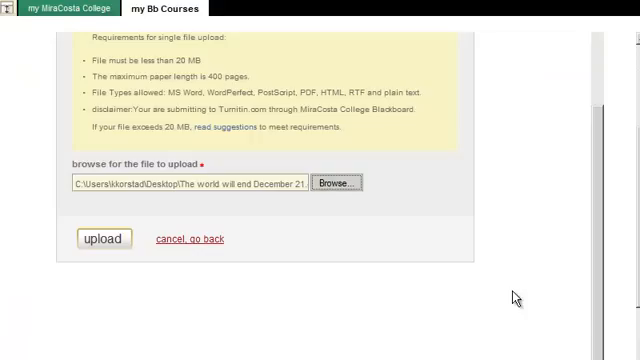
{"action": "scroll", "scroll_direction": "up", "scroll_amount": 3}
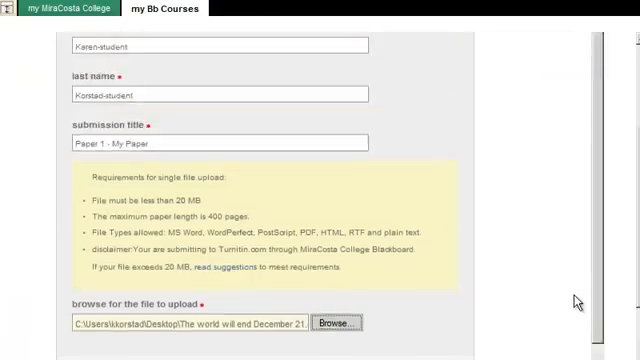
{"action": "scroll", "scroll_direction": "up", "scroll_amount": 3}
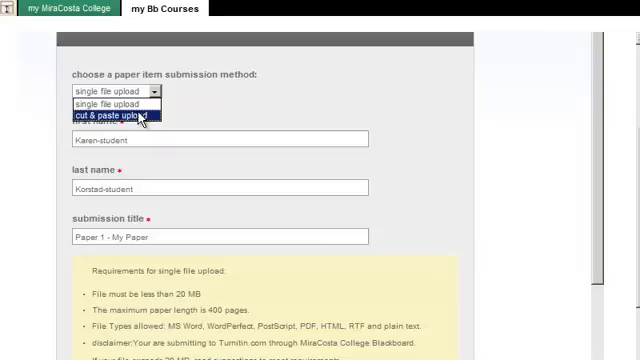
{"action": "mouse_move", "coordinate": [116, 104]}
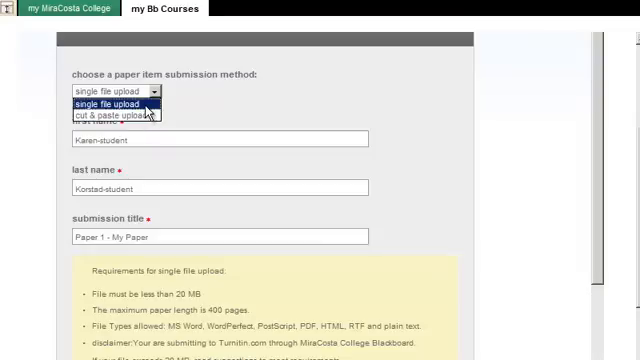
{"action": "left_click", "coordinate": [108, 104]}
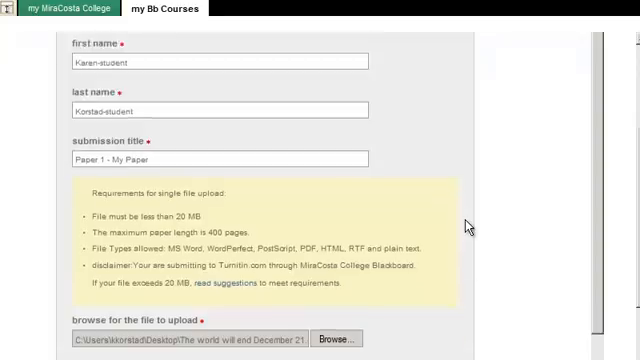
{"action": "scroll", "scroll_direction": "down", "scroll_amount": 3}
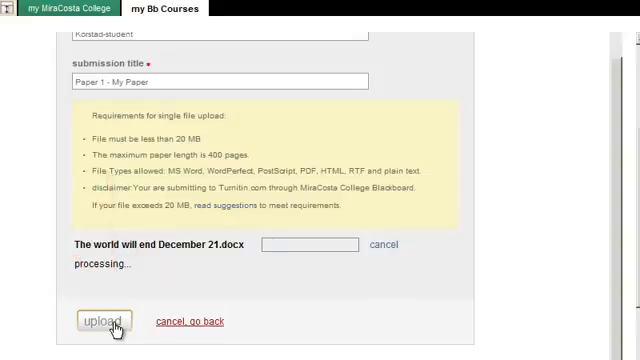
Step: Upload the chosen file and read through the step 2 preview of the paper's text
{"action": "left_click", "coordinate": [100, 324]}
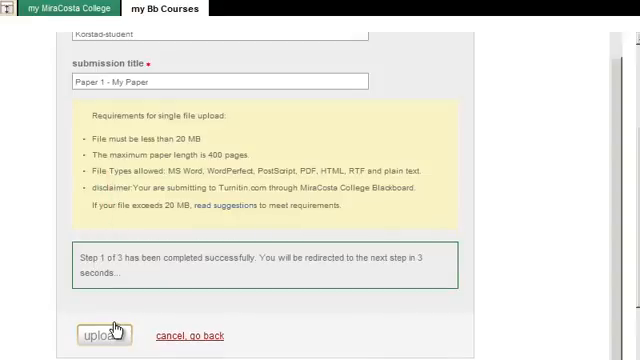
{"action": "left_click", "coordinate": [104, 336]}
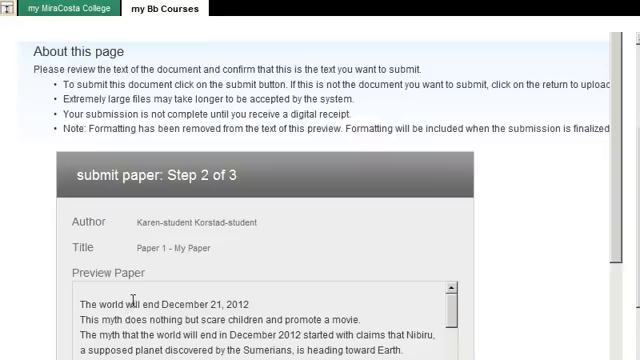
{"action": "scroll", "scroll_direction": "down", "scroll_amount": 3}
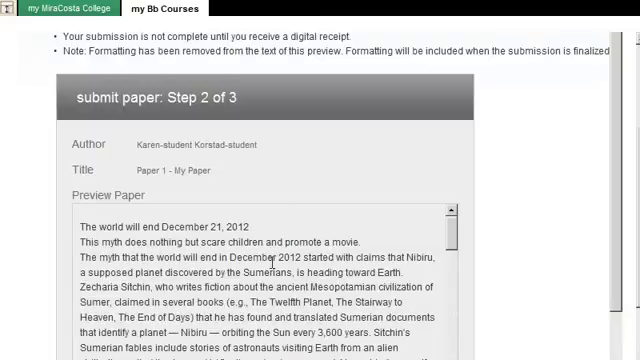
{"action": "scroll", "scroll_direction": "down", "scroll_amount": 3}
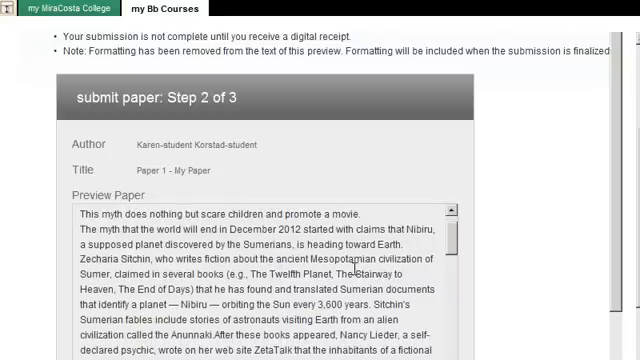
{"action": "scroll", "scroll_direction": "up", "scroll_amount": 3}
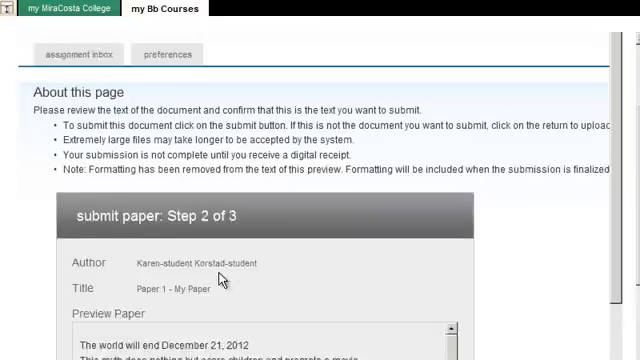
{"action": "scroll", "scroll_direction": "down", "scroll_amount": 3}
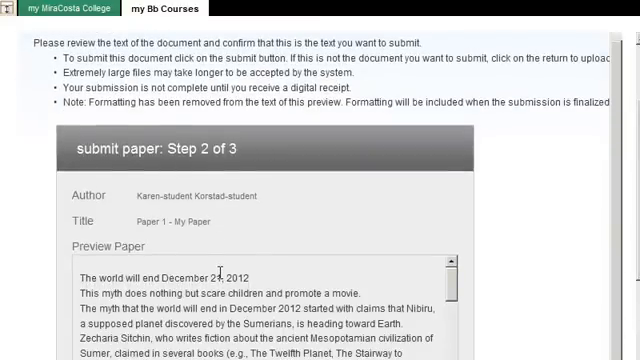
{"action": "scroll", "scroll_direction": "down", "scroll_amount": 3}
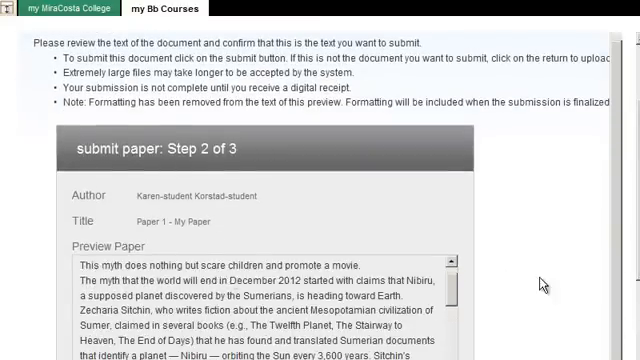
{"action": "scroll", "scroll_direction": "down", "scroll_amount": 3}
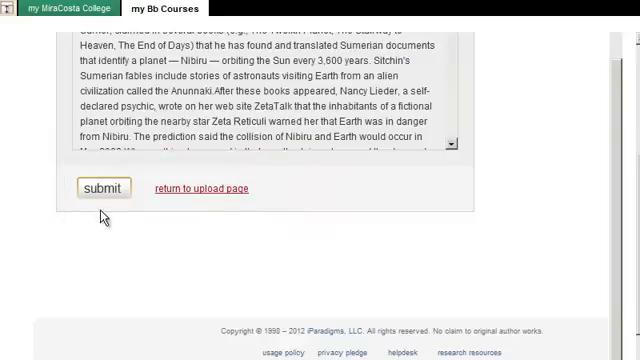
Step: Submit 'Paper 1 - My Paper' and review the digital receipt with its paper ID
{"action": "left_click", "coordinate": [96, 188]}
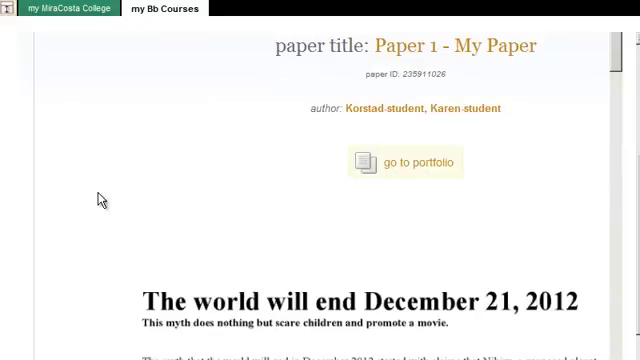
{"action": "scroll", "scroll_direction": "down", "scroll_amount": 3}
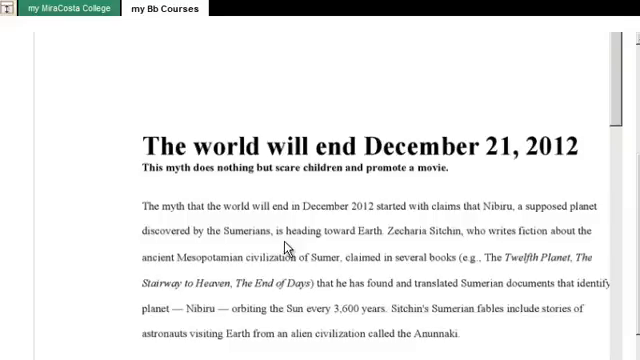
{"action": "scroll", "scroll_direction": "down", "scroll_amount": 3}
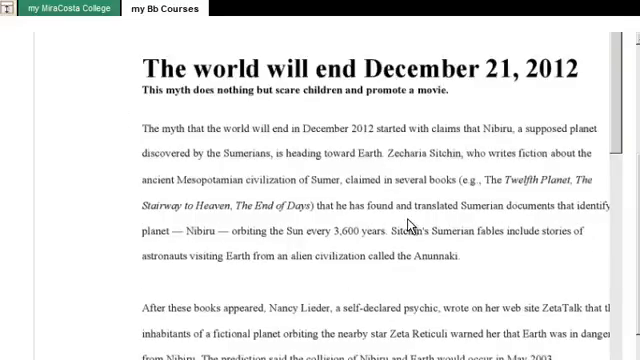
{"action": "scroll", "scroll_direction": "up", "scroll_amount": 3}
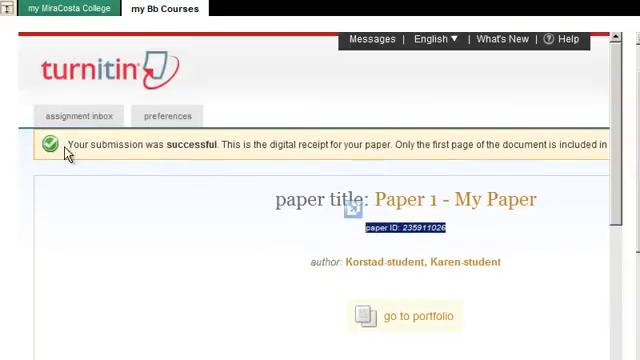
{"action": "mouse_move", "coordinate": [190, 148]}
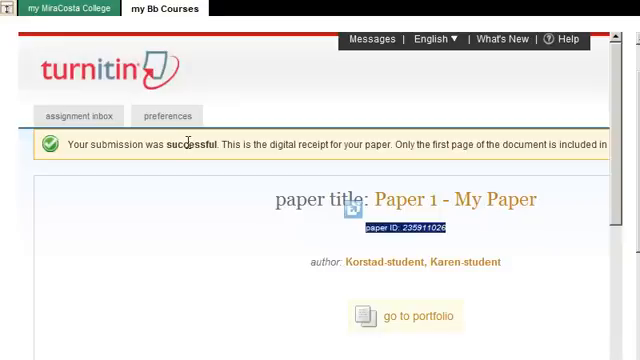
{"action": "mouse_move", "coordinate": [188, 142]}
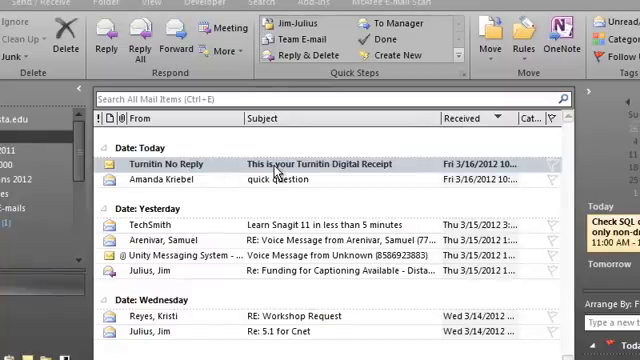
Step: Read the Turnitin digital receipt e-mail in Outlook showing the paper ID and titles
{"action": "double_click", "coordinate": [310, 160]}
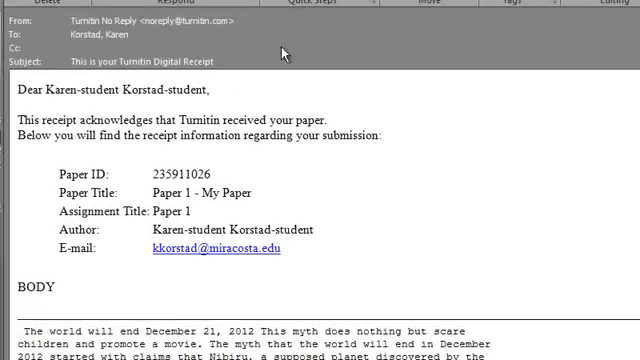
{"action": "mouse_move", "coordinate": [204, 192]}
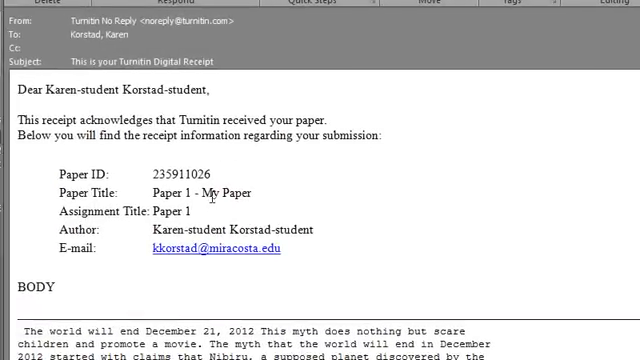
{"action": "scroll", "scroll_direction": "down", "scroll_amount": 3}
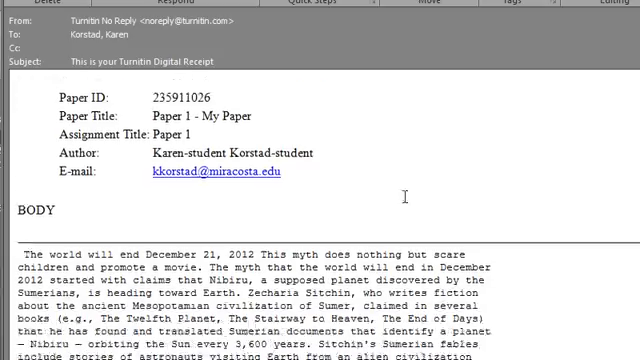
{"action": "scroll", "scroll_direction": "down", "scroll_amount": 3}
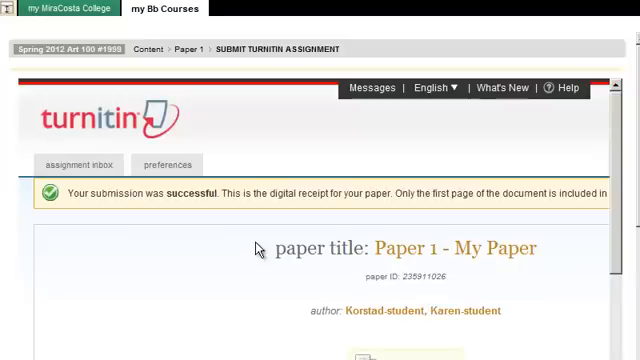
{"action": "mouse_move", "coordinate": [82, 164]}
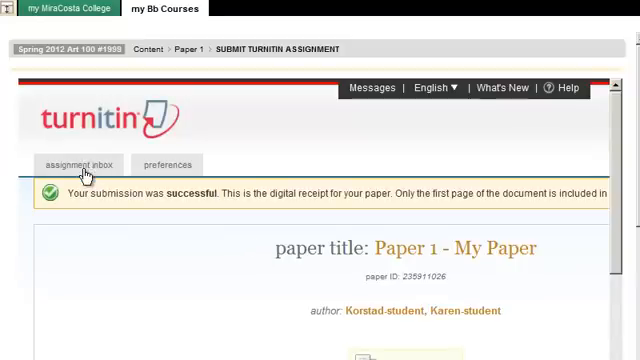
Step: Return to the assignment inbox where Paper 1 shows a 100% similarity score
{"action": "left_click", "coordinate": [80, 164]}
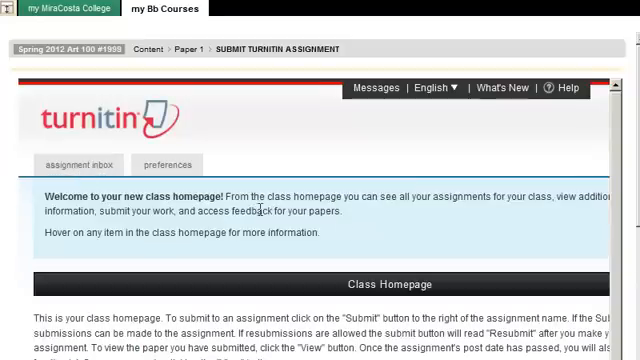
{"action": "scroll", "scroll_direction": "down", "scroll_amount": 3}
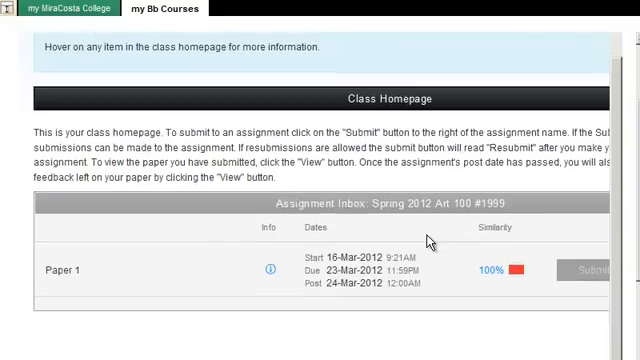
{"action": "mouse_move", "coordinate": [380, 320]}
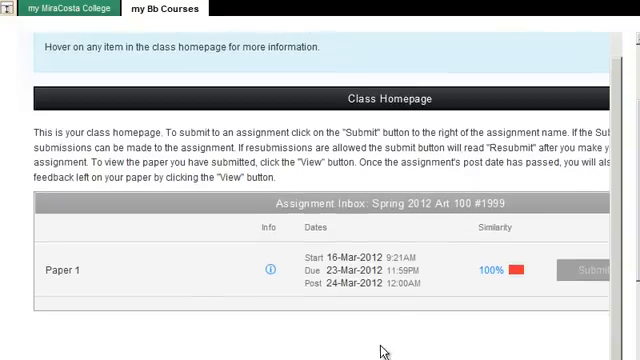
{"action": "scroll", "scroll_direction": "down", "scroll_amount": 3}
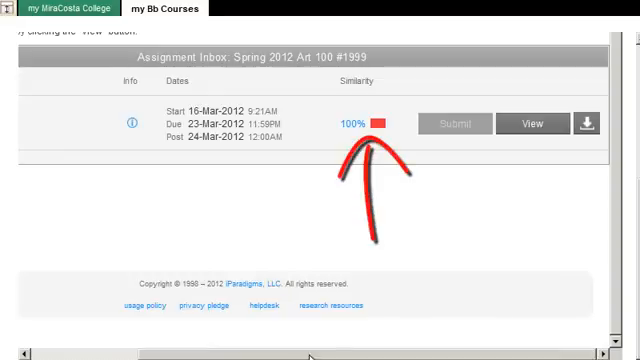
{"action": "mouse_move", "coordinate": [362, 124]}
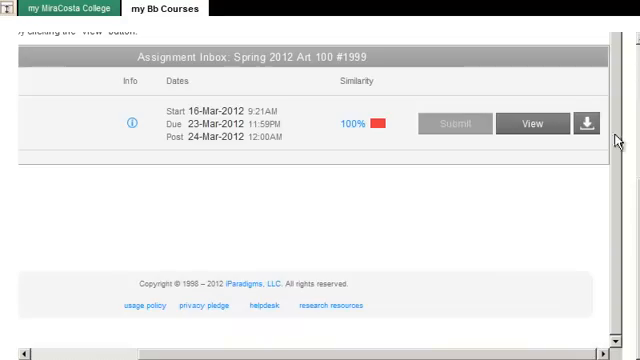
{"action": "mouse_move", "coordinate": [528, 124]}
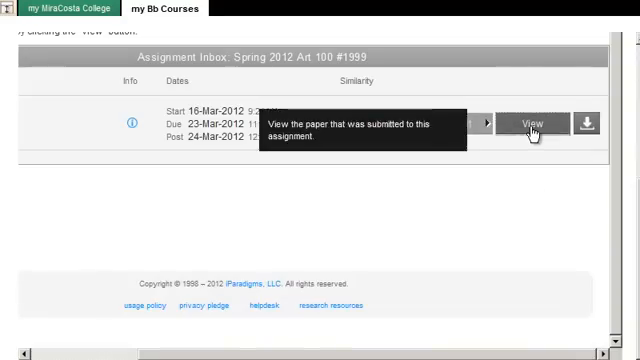
Step: View the submitted paper's full text and read through it
{"action": "left_click", "coordinate": [532, 124]}
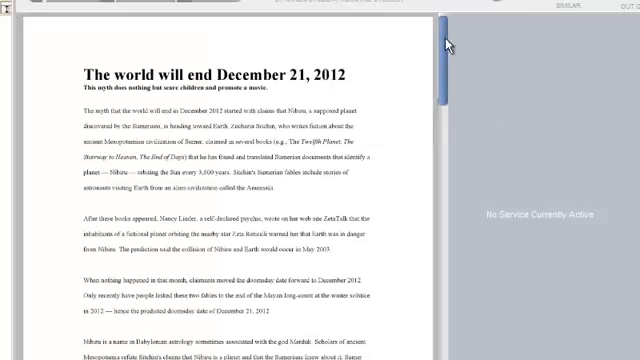
{"action": "scroll", "scroll_direction": "down", "scroll_amount": 3}
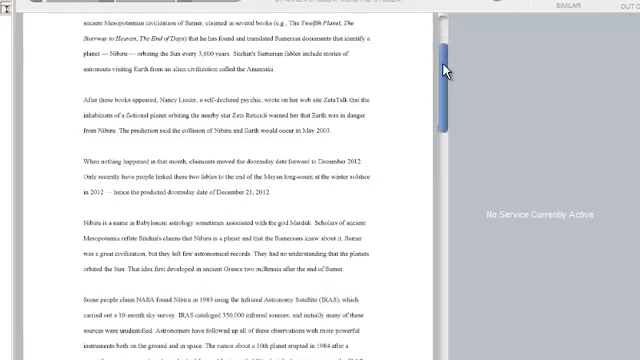
{"action": "scroll", "scroll_direction": "down", "scroll_amount": 3}
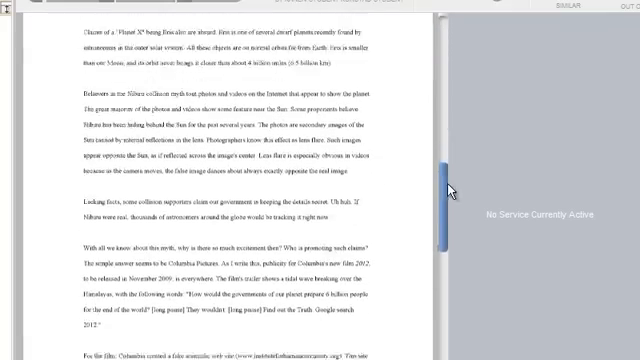
{"action": "scroll", "scroll_direction": "up", "scroll_amount": 3}
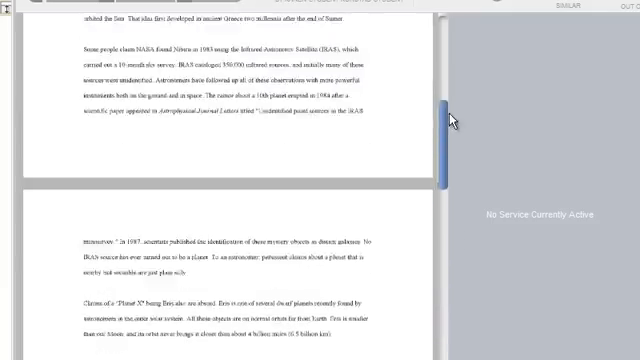
{"action": "scroll", "scroll_direction": "up", "scroll_amount": 3}
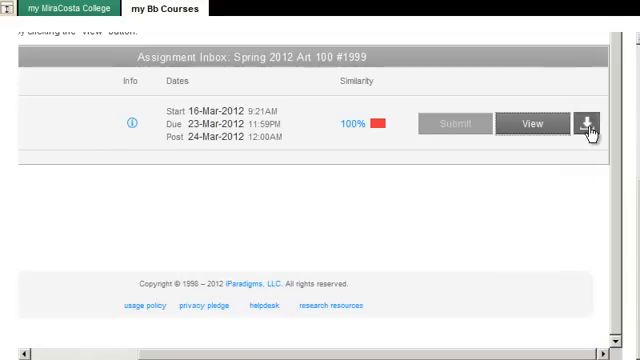
{"action": "mouse_move", "coordinate": [588, 124]}
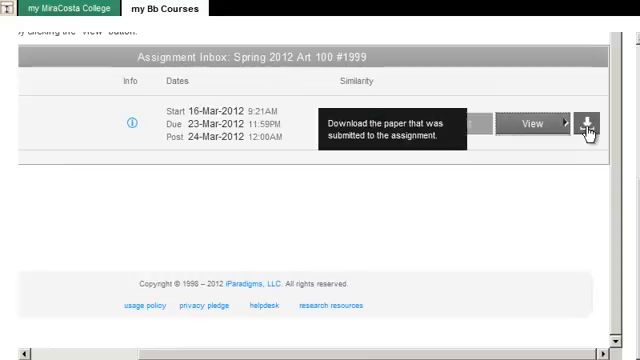
Step: Bring up the download format choices (original or PDF) for the submitted paper
{"action": "left_click", "coordinate": [588, 124]}
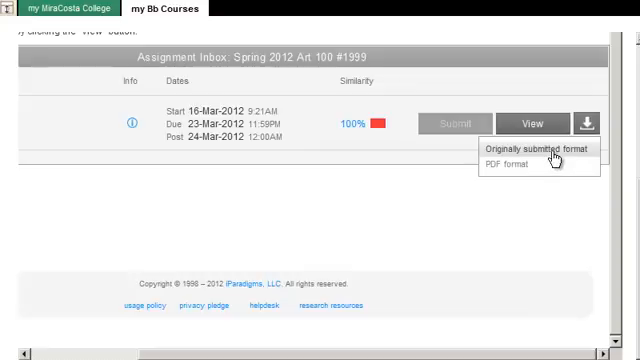
{"action": "mouse_move", "coordinate": [552, 152]}
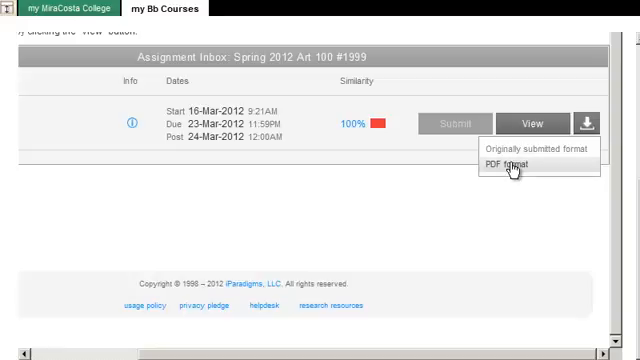
{"action": "mouse_move", "coordinate": [550, 232]}
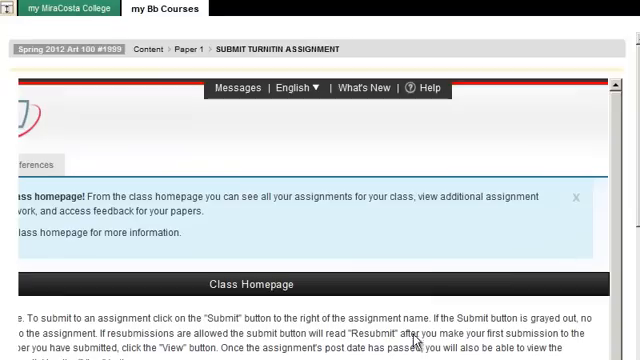
{"action": "mouse_move", "coordinate": [368, 292]}
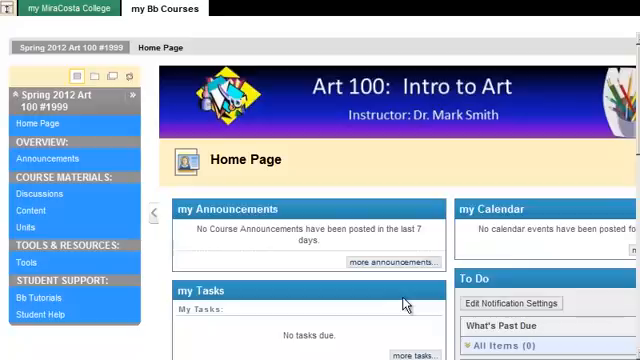
{"action": "mouse_move", "coordinate": [398, 304]}
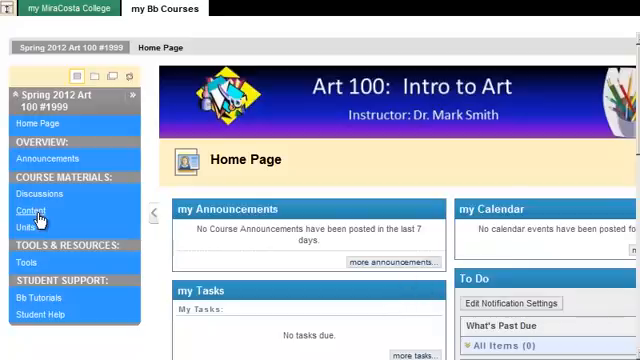
Step: Return via the Art 100 Content page to Paper 1's Turnitin inbox showing 100% similarity
{"action": "left_click", "coordinate": [32, 212]}
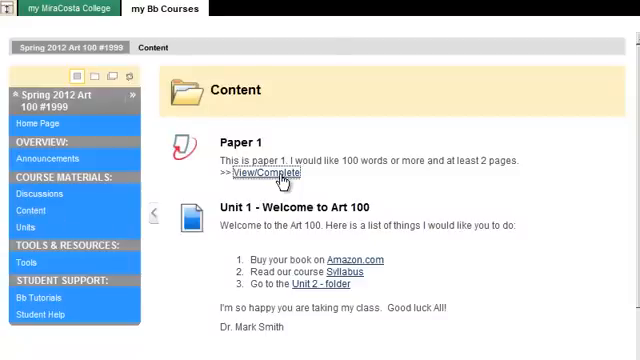
{"action": "left_click", "coordinate": [268, 172]}
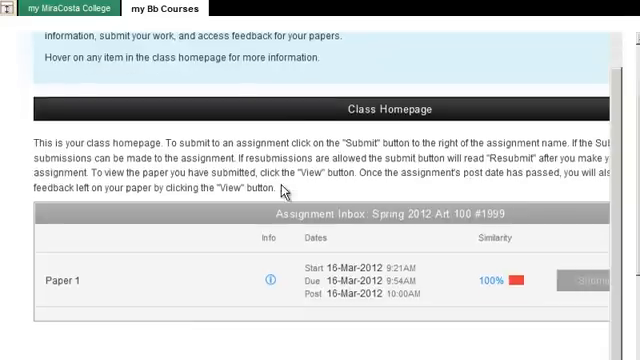
{"action": "scroll", "scroll_direction": "up", "scroll_amount": 3}
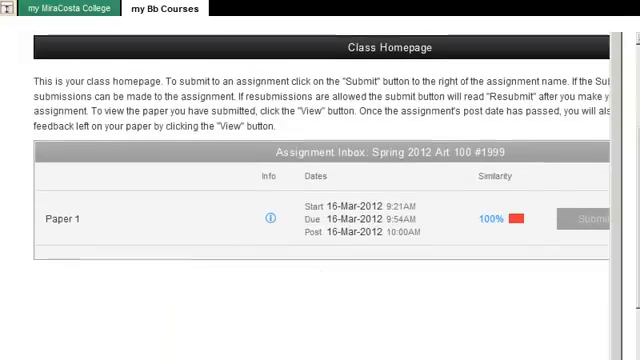
{"action": "scroll", "scroll_direction": "down", "scroll_amount": 3}
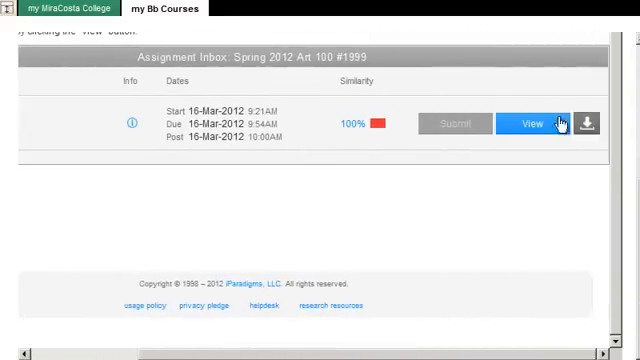
{"action": "left_click", "coordinate": [532, 124]}
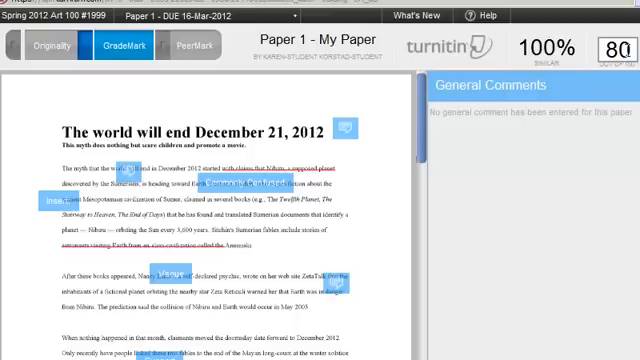
{"action": "mouse_move", "coordinate": [192, 198]}
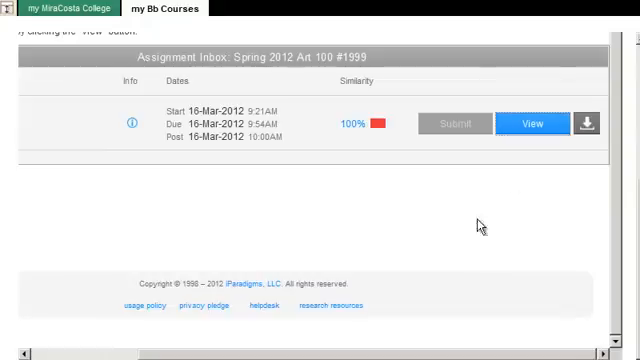
Step: Reach My Grades from the course Tools, listing Paper 1 at 80.00 out of 100
{"action": "scroll", "scroll_direction": "up", "scroll_amount": 3}
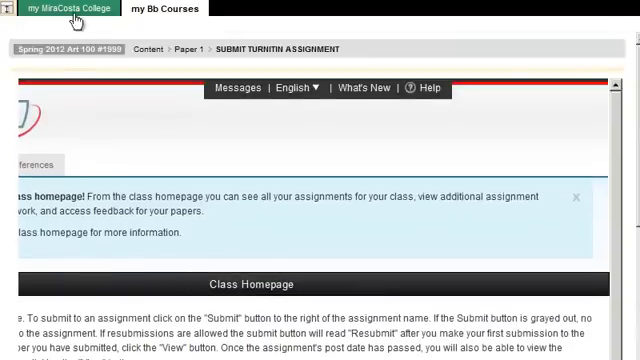
{"action": "left_click", "coordinate": [70, 48]}
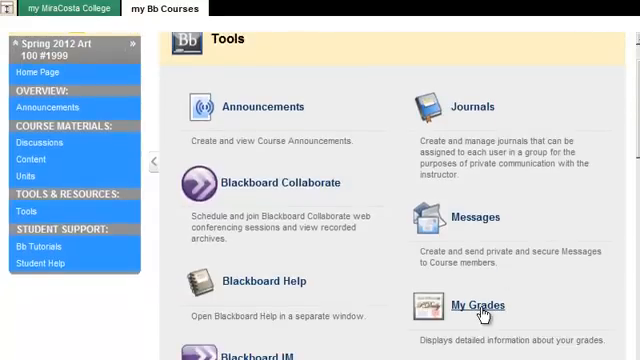
{"action": "mouse_move", "coordinate": [318, 218]}
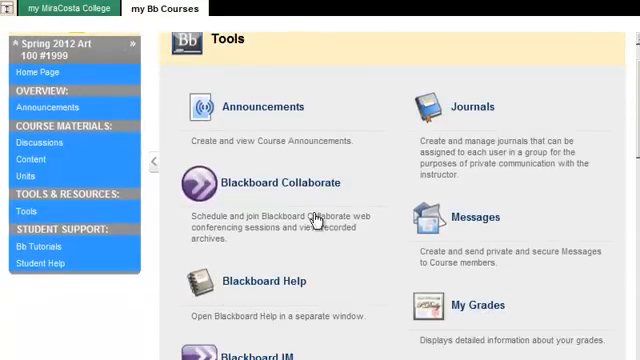
{"action": "left_click", "coordinate": [480, 304]}
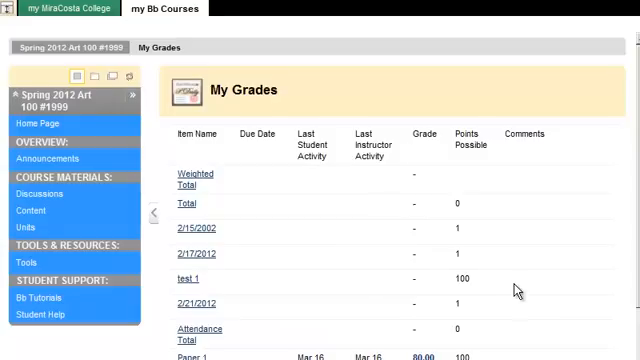
{"action": "scroll", "scroll_direction": "down", "scroll_amount": 3}
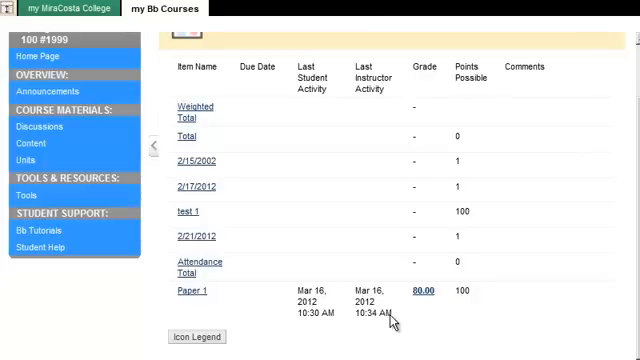
{"action": "mouse_move", "coordinate": [392, 318]}
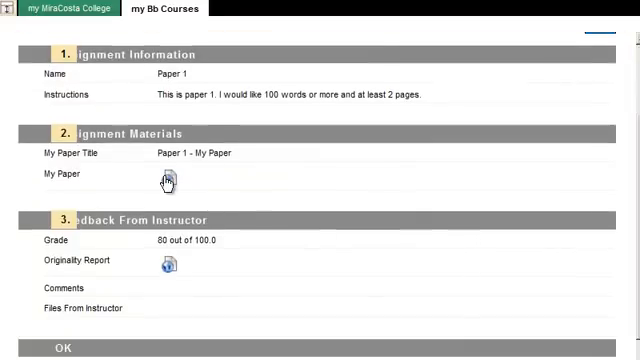
Step: View Paper 1 from grade details in Turnitin's GradeMark, showing instructor markup and score 80
{"action": "left_click", "coordinate": [166, 180]}
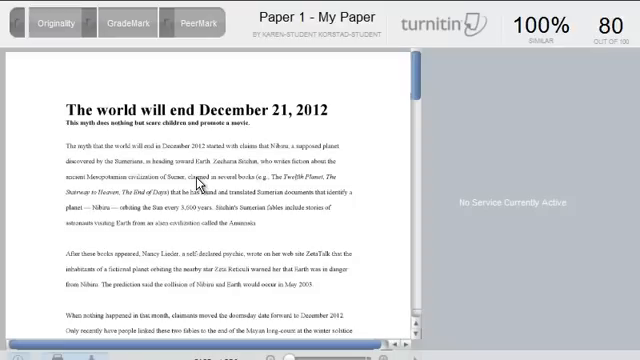
{"action": "scroll", "scroll_direction": "down", "scroll_amount": 3}
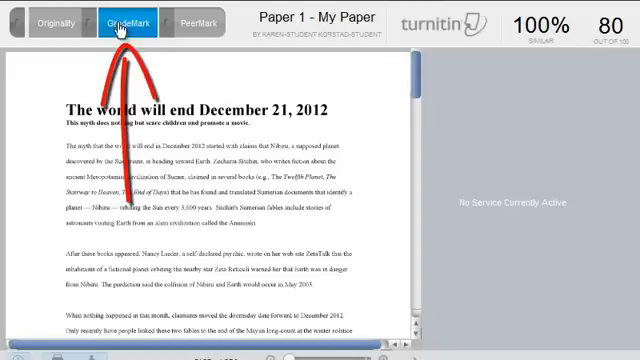
{"action": "left_click", "coordinate": [128, 22]}
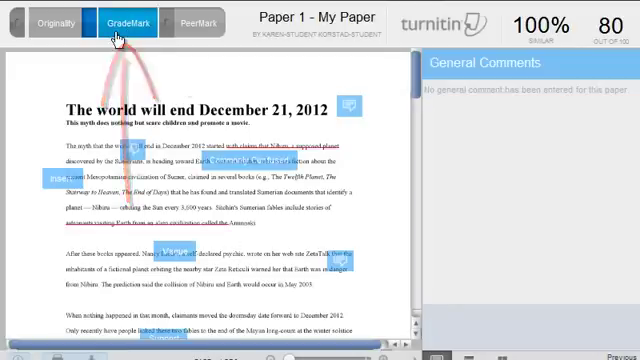